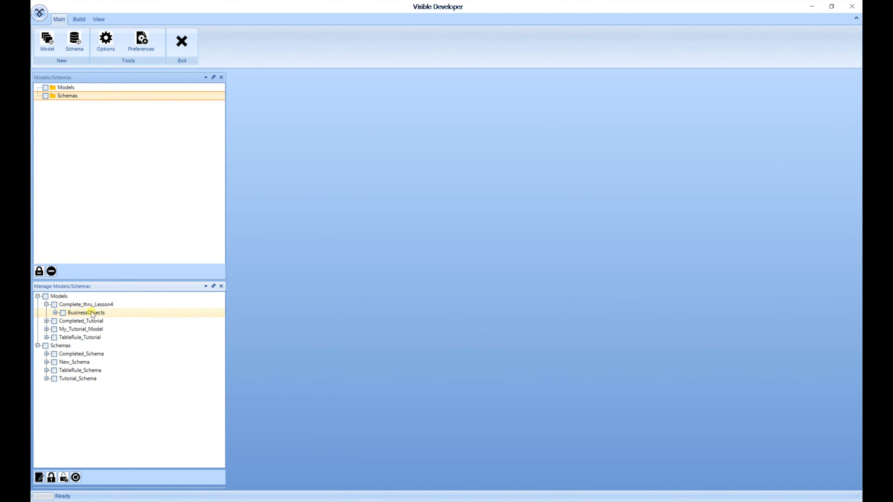
- Select the Complete_thru_Lesson4 model's business objects for check-out
click(56, 313)
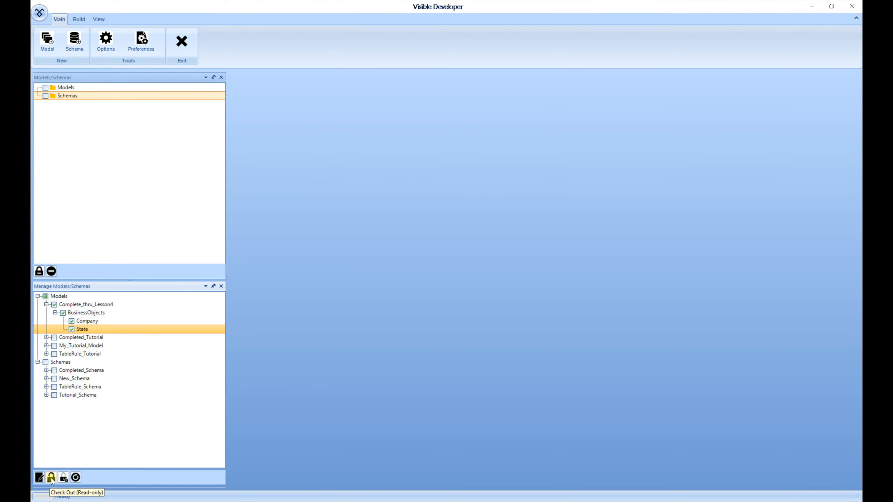
mouse_move(63, 477)
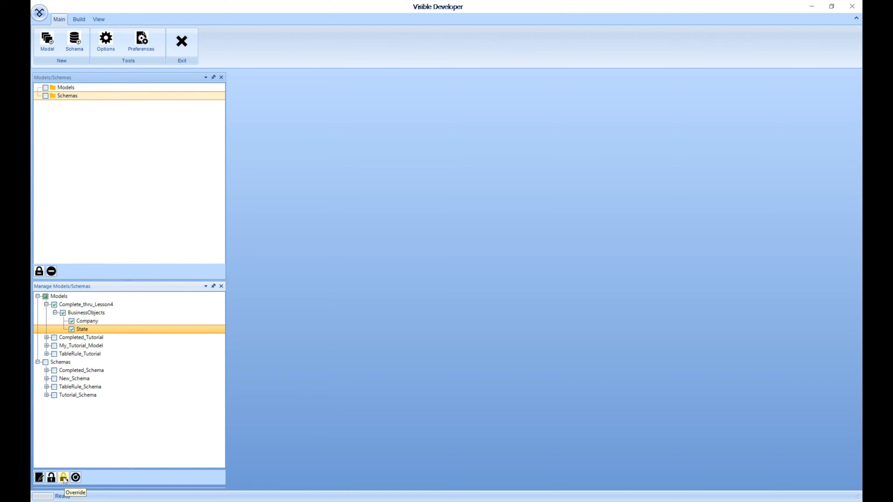
mouse_move(76, 477)
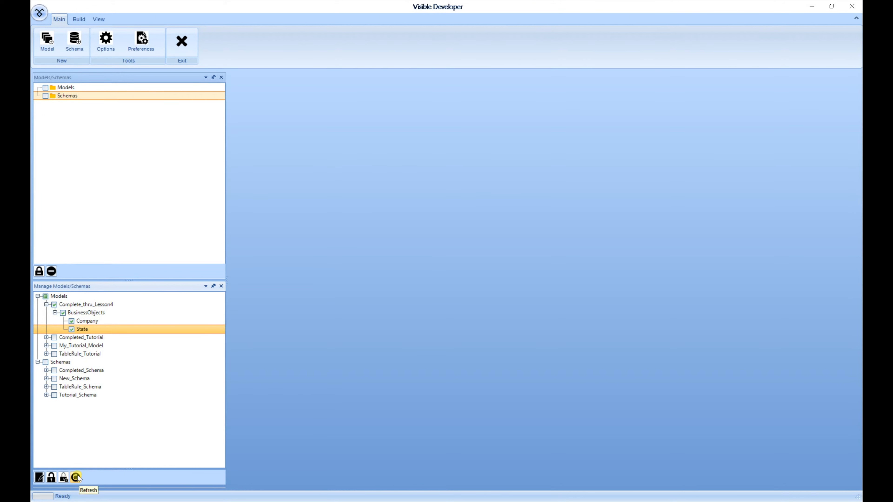
mouse_move(39, 477)
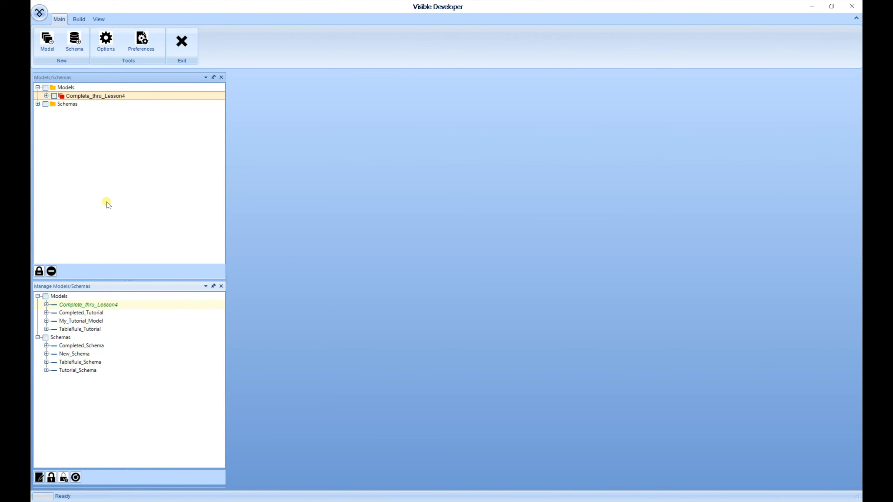
mouse_move(69, 140)
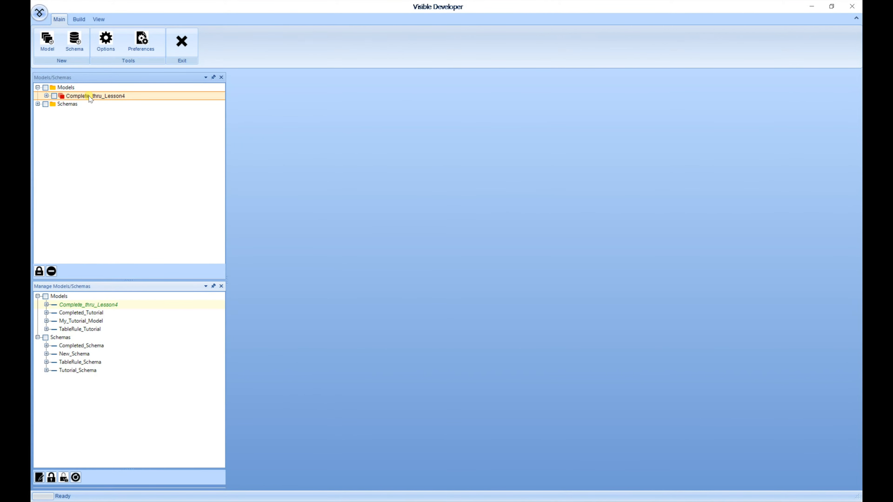
- Open the Complete_thru_Lesson4 model in the Model Viewer from the Models tree
double_click(95, 96)
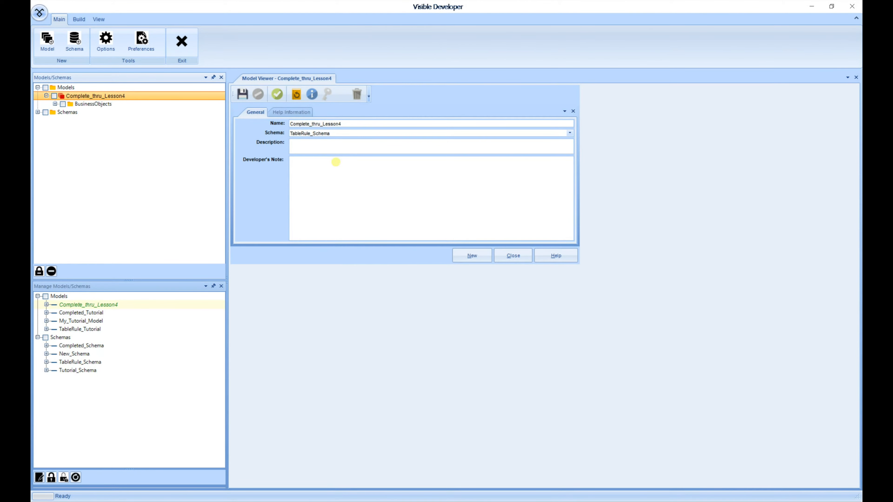
mouse_move(254, 189)
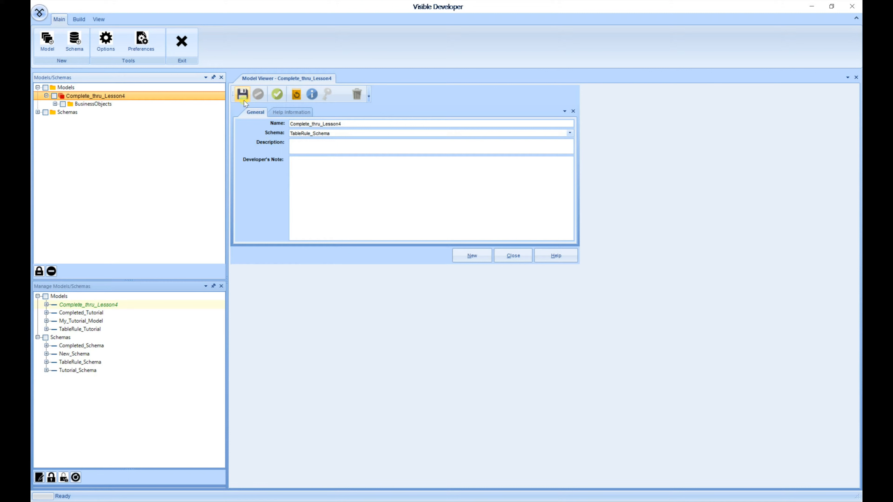
mouse_move(243, 94)
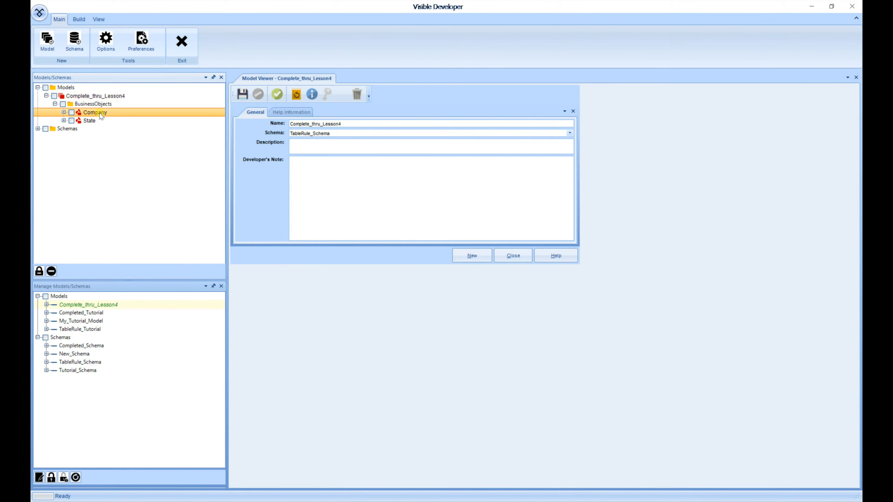
- Open the Company business object's definition alongside the model's details
double_click(95, 112)
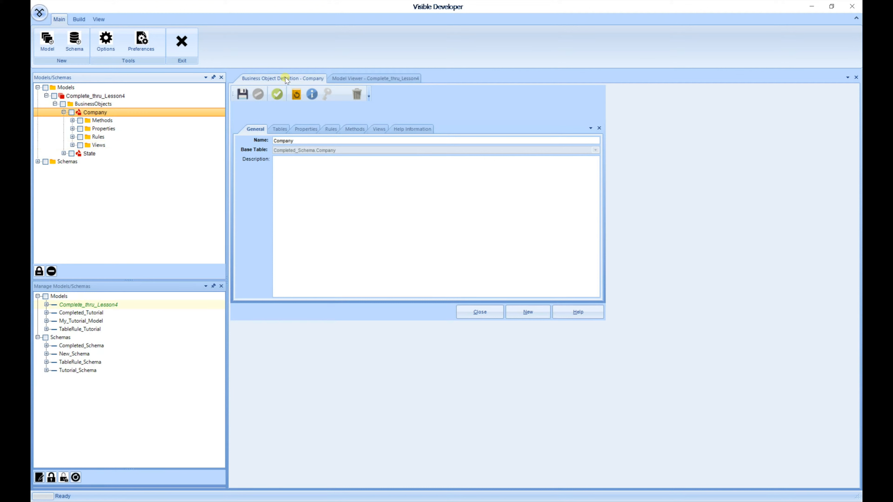
click(375, 78)
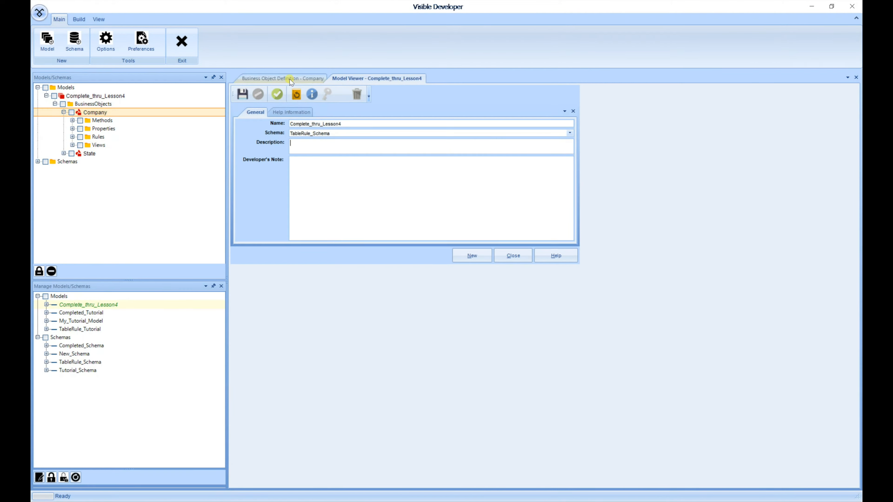
click(279, 78)
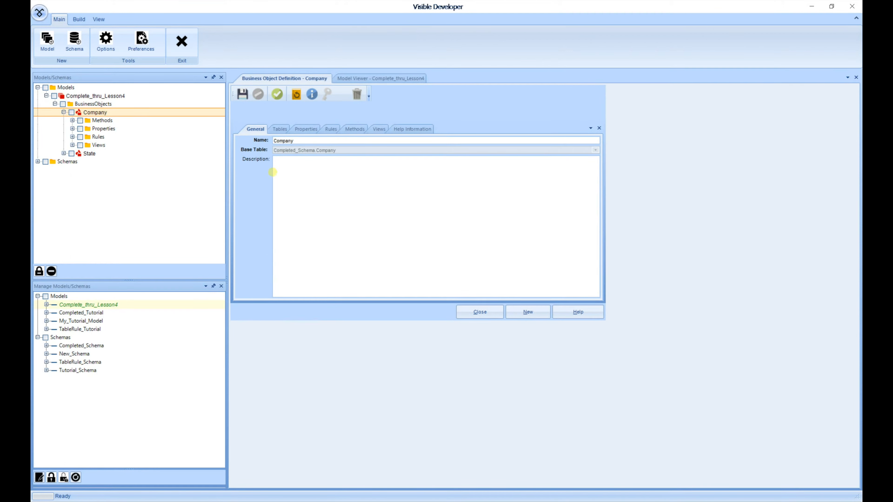
- Review Company's Properties, Tables and General pages, then list its methods
click(305, 129)
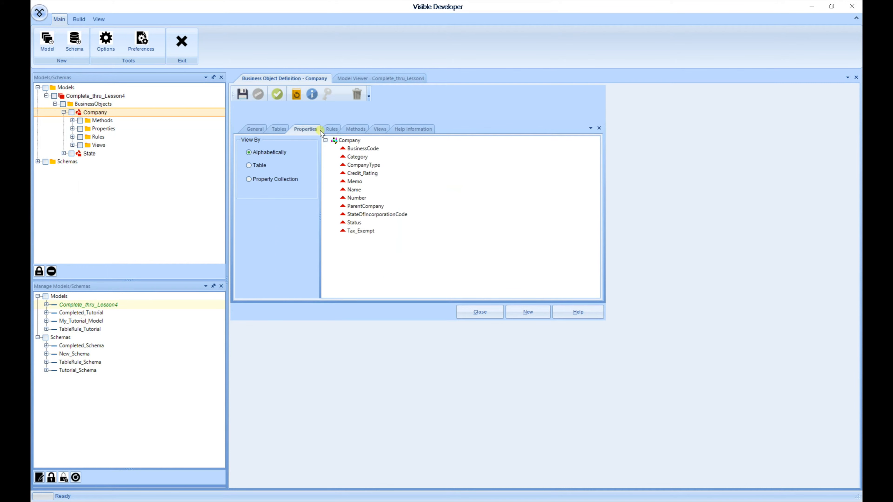
click(279, 129)
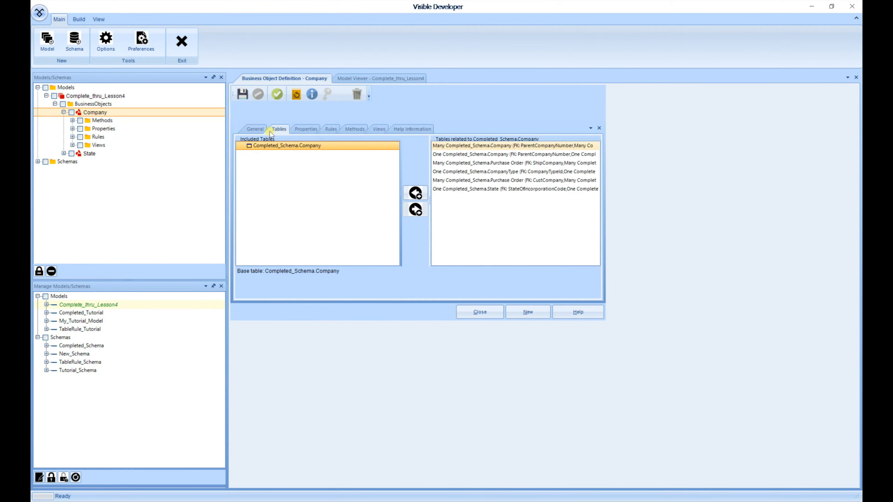
click(254, 129)
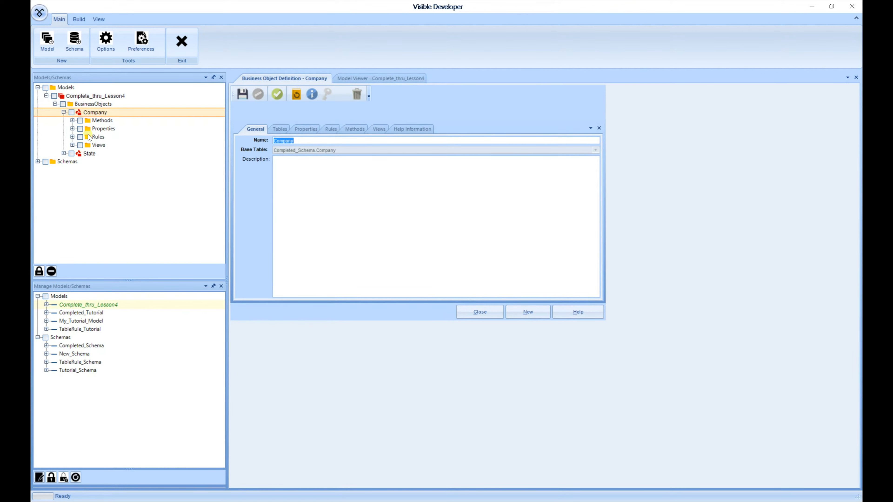
click(73, 120)
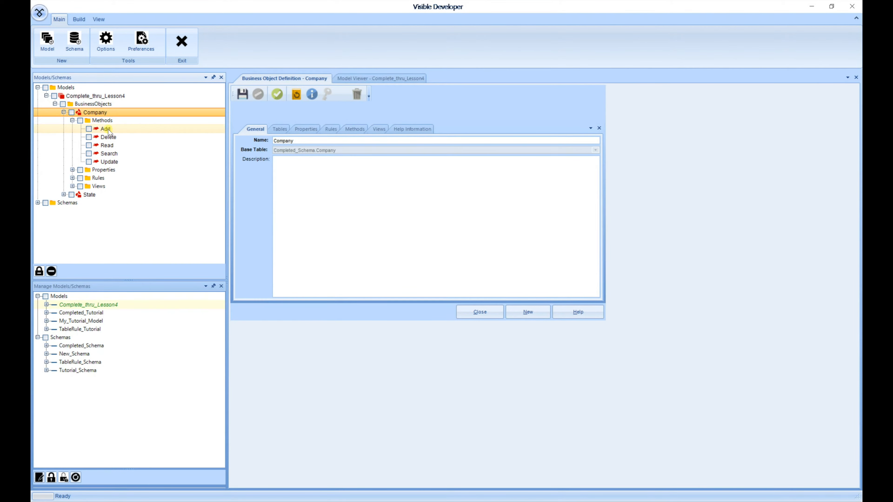
- Open Company's Add method, review its Required Rules, and list Company's properties
double_click(106, 128)
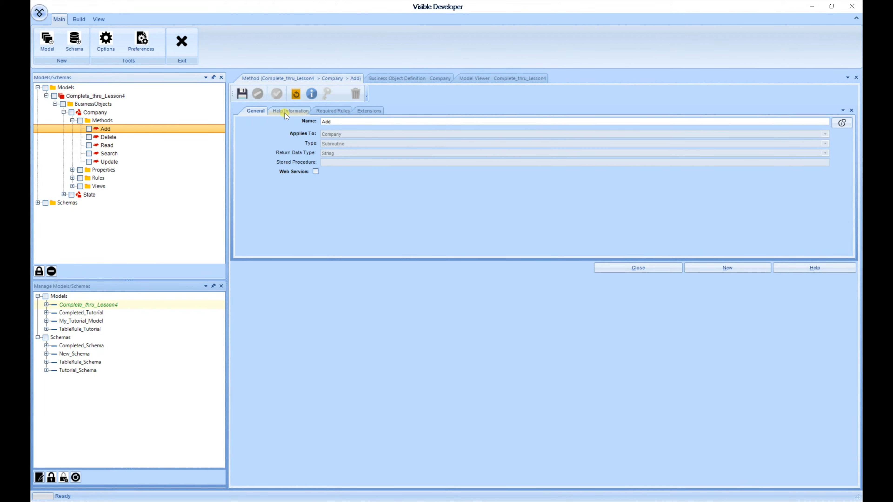
click(332, 111)
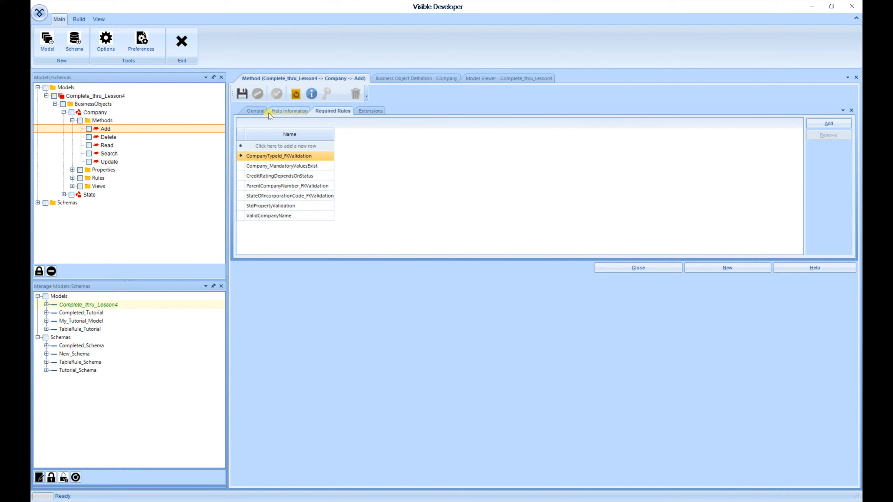
click(254, 111)
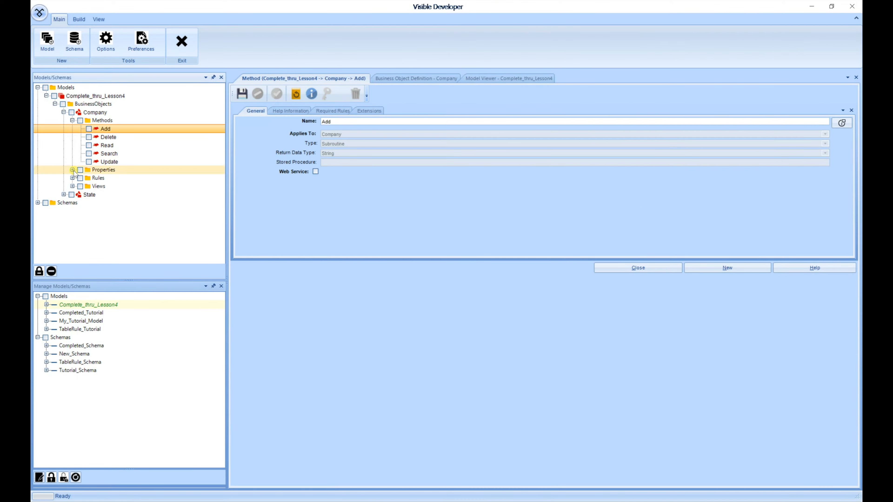
click(73, 170)
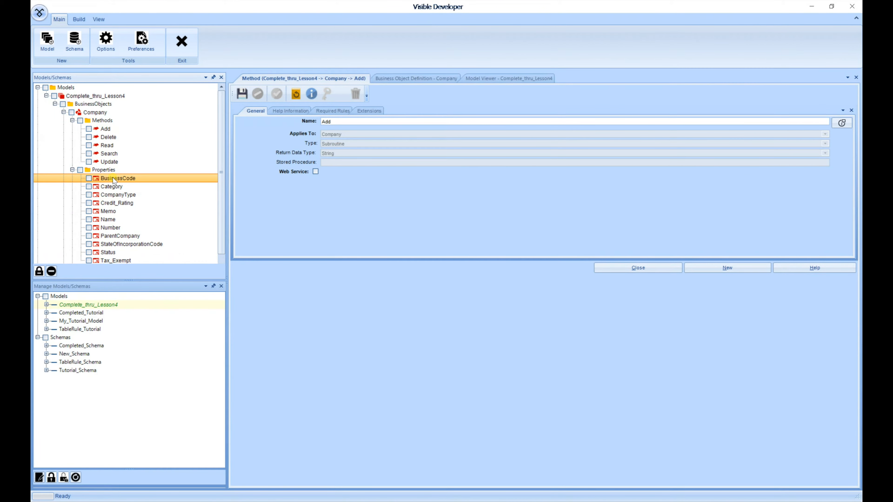
- Open the BusinessCode property definition and select the Company_MandatoryValuesExist rule
double_click(120, 178)
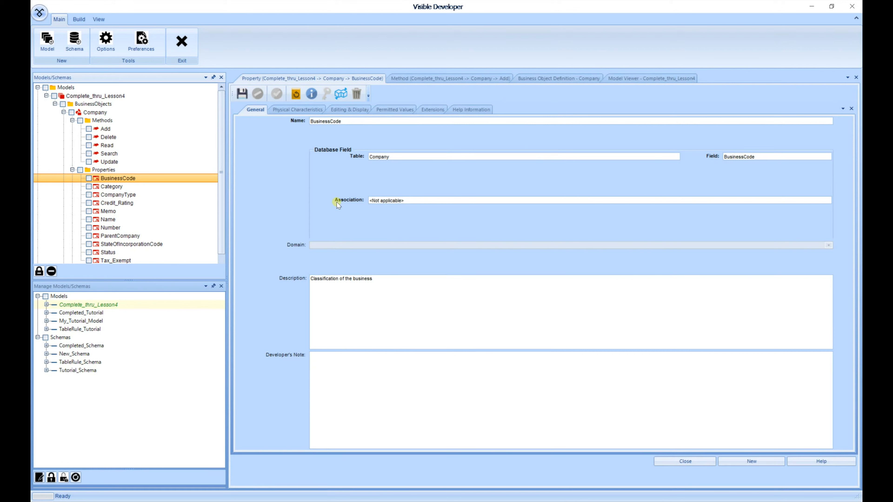
mouse_move(302, 160)
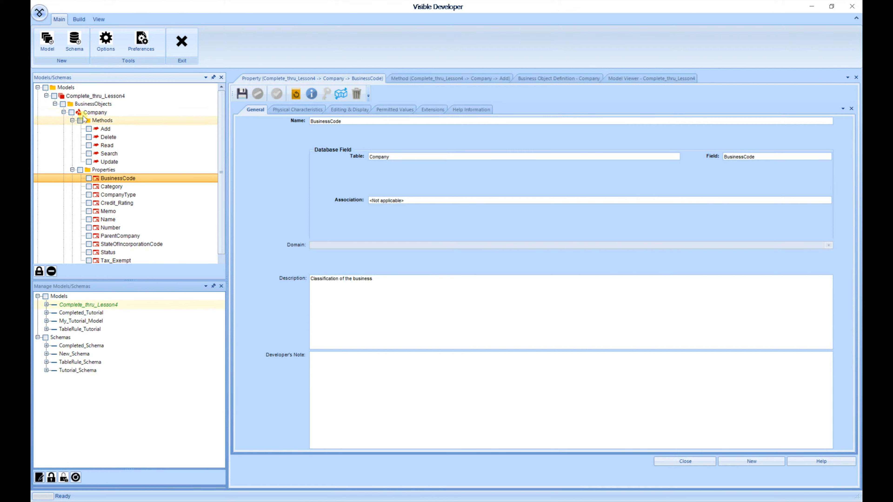
click(71, 120)
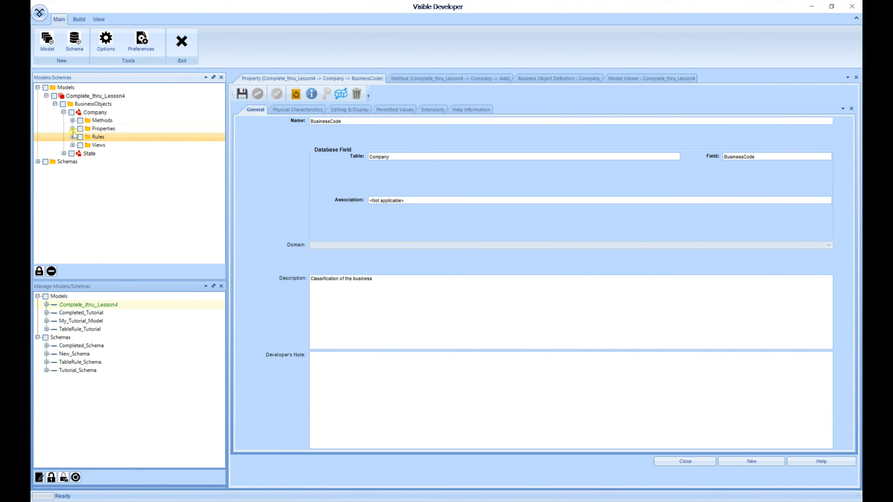
click(72, 137)
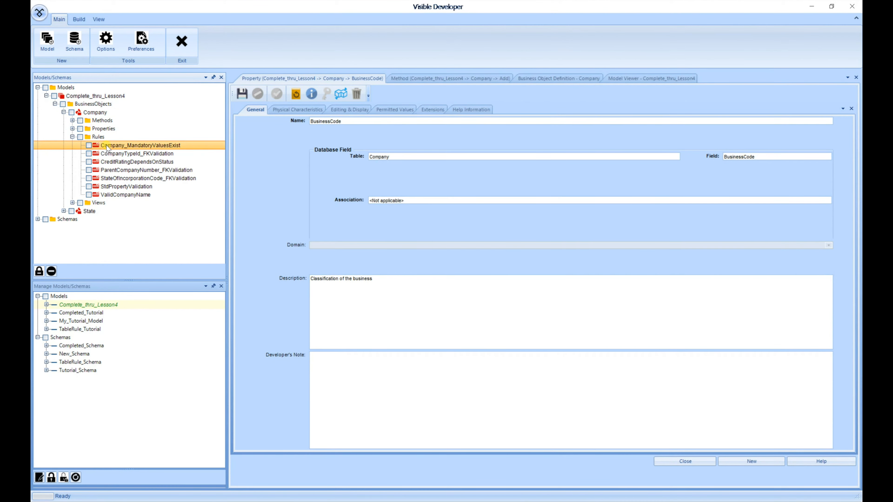
- Open Company_MandatoryValuesExist, review its Evaluate and Required By pages, and list Company's views
double_click(141, 145)
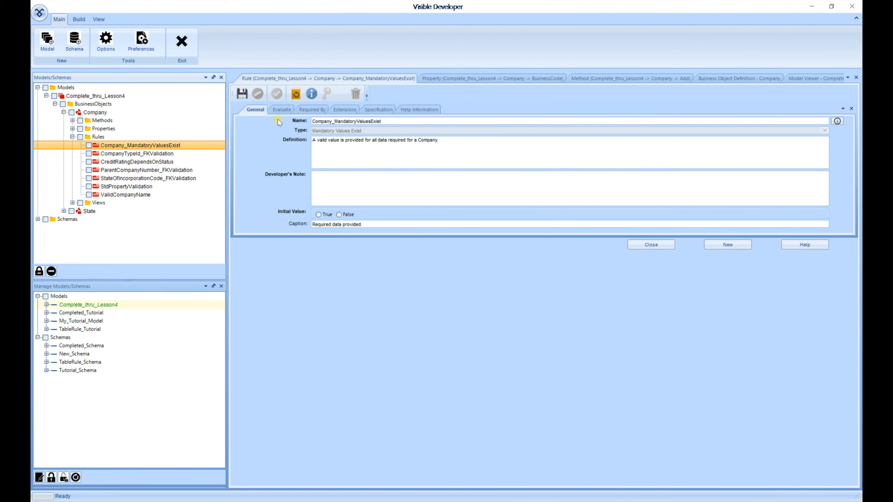
mouse_move(279, 120)
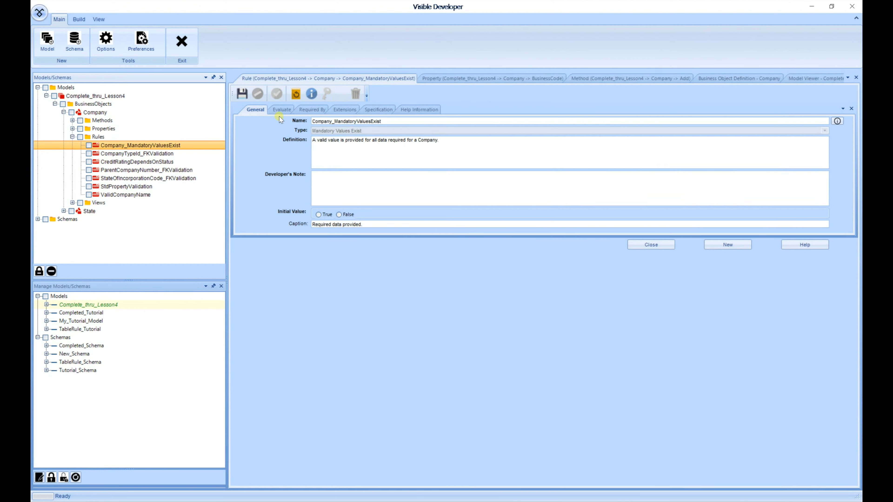
click(281, 109)
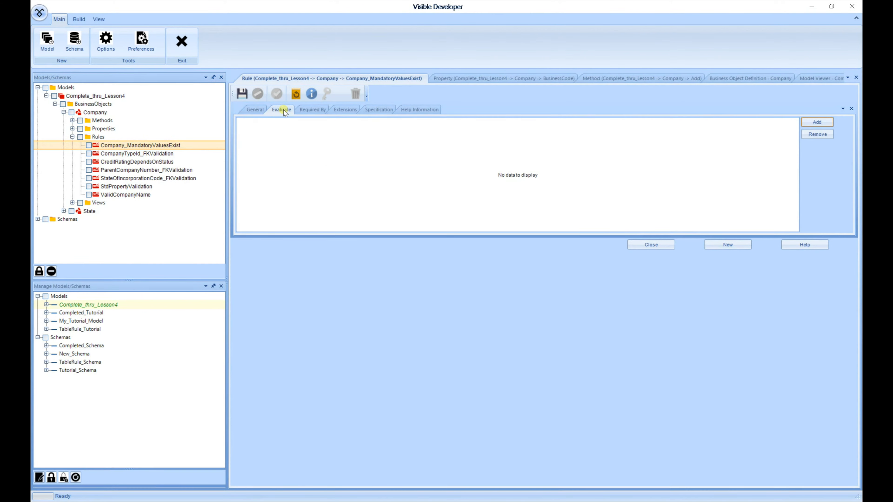
click(312, 110)
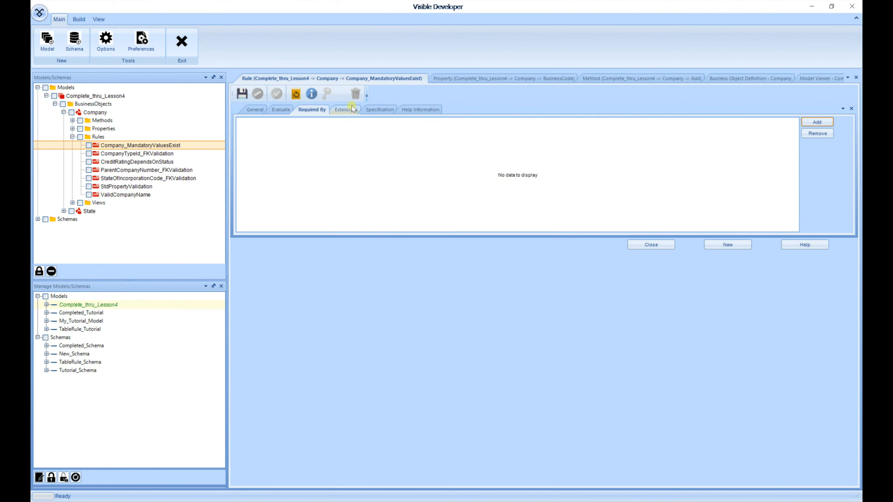
click(254, 109)
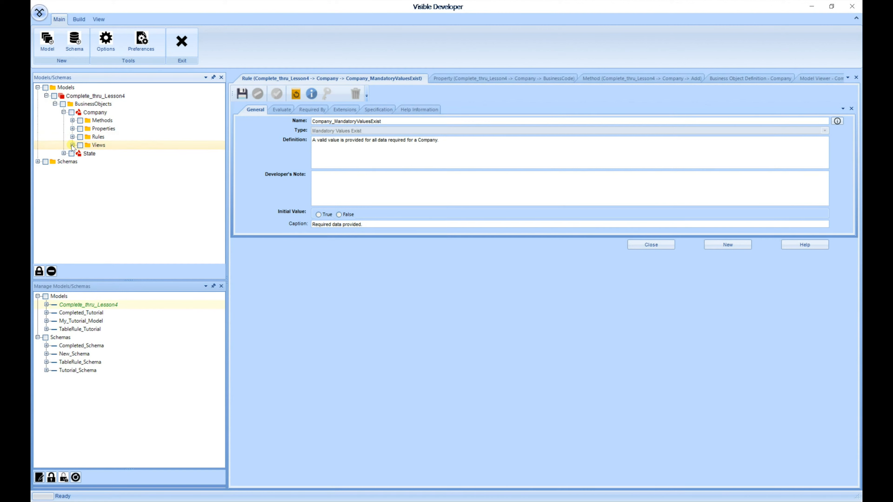
click(73, 145)
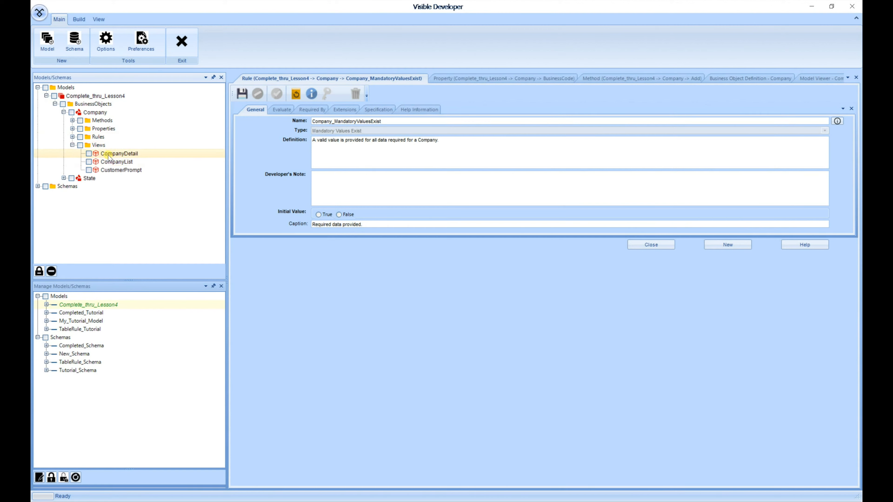
- Open the CompanyDetail view definition from the Views folder
double_click(119, 153)
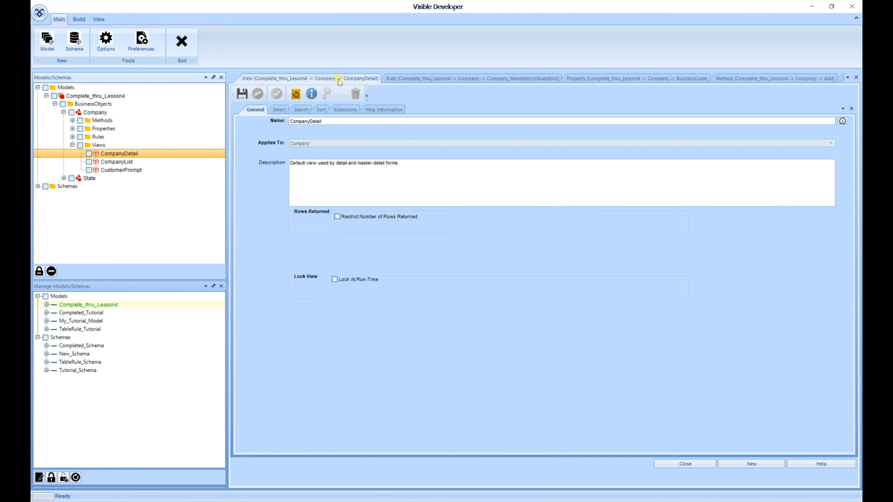
- Show the context menu of the View (CompanyDetail) document tab
right_click(338, 78)
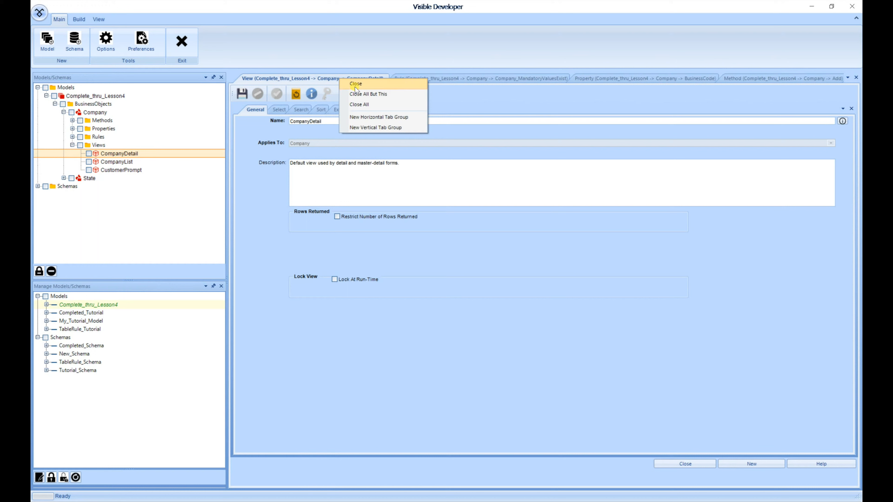
mouse_move(358, 93)
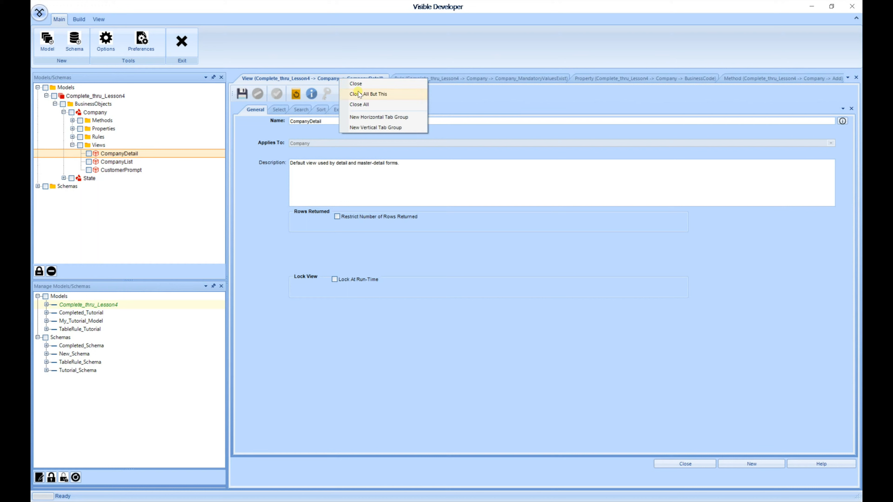
mouse_move(359, 104)
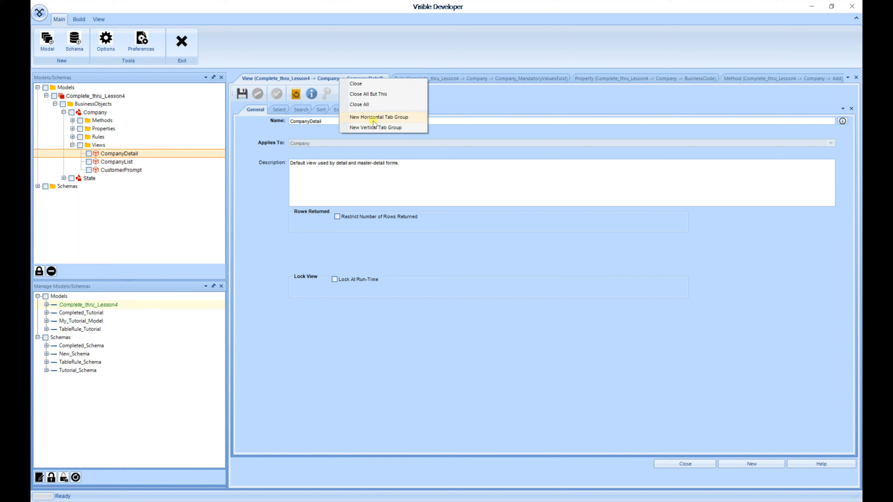
mouse_move(374, 127)
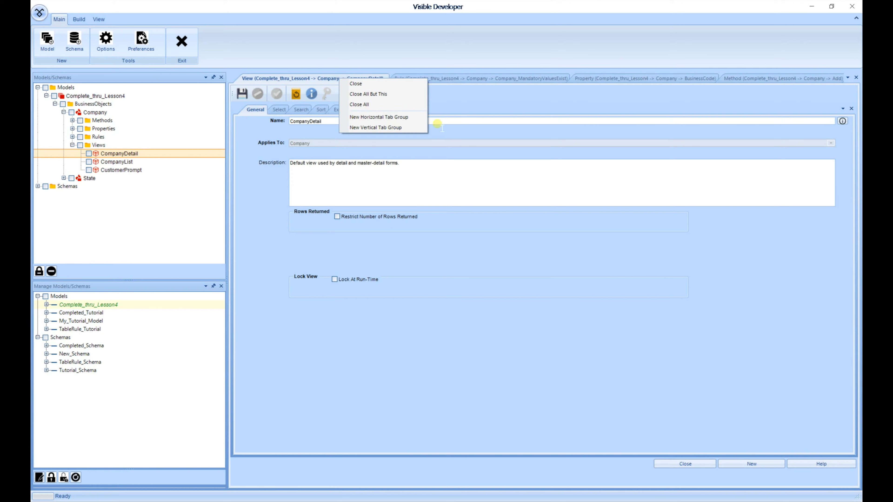
mouse_move(846, 84)
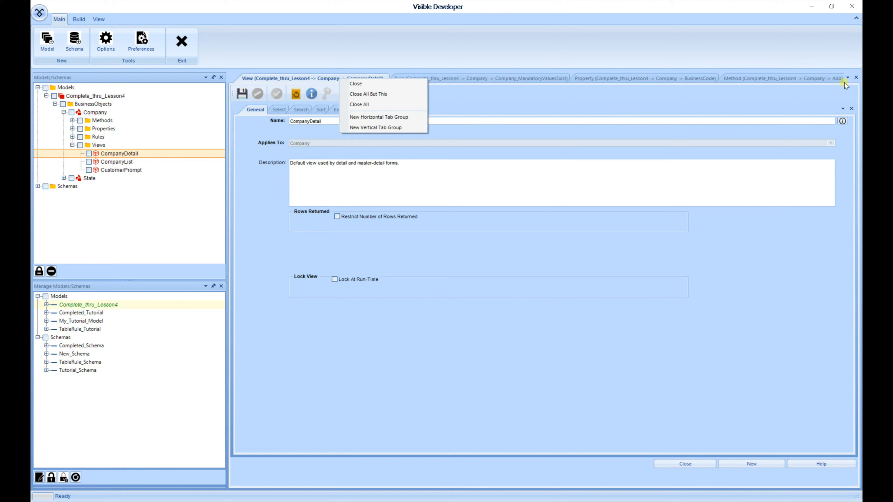
- Switch to the Model Viewer - Complete_thru_Lesson4 document via the open-documents list
click(847, 83)
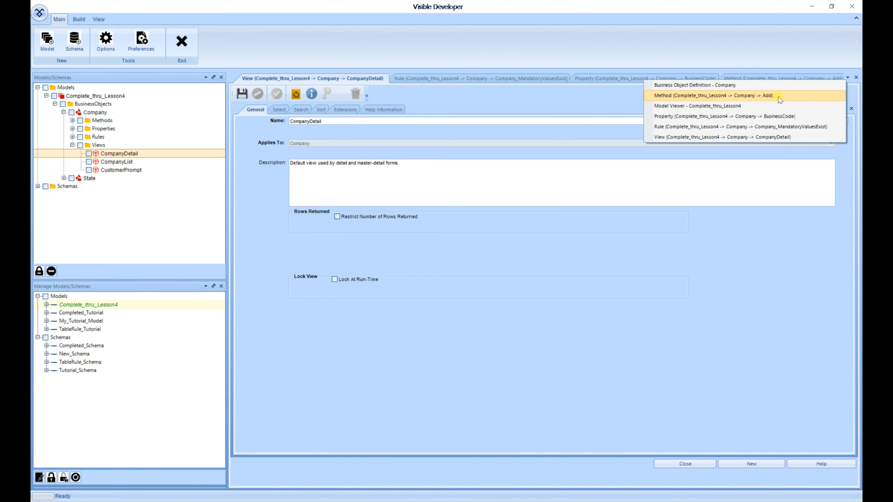
mouse_move(760, 116)
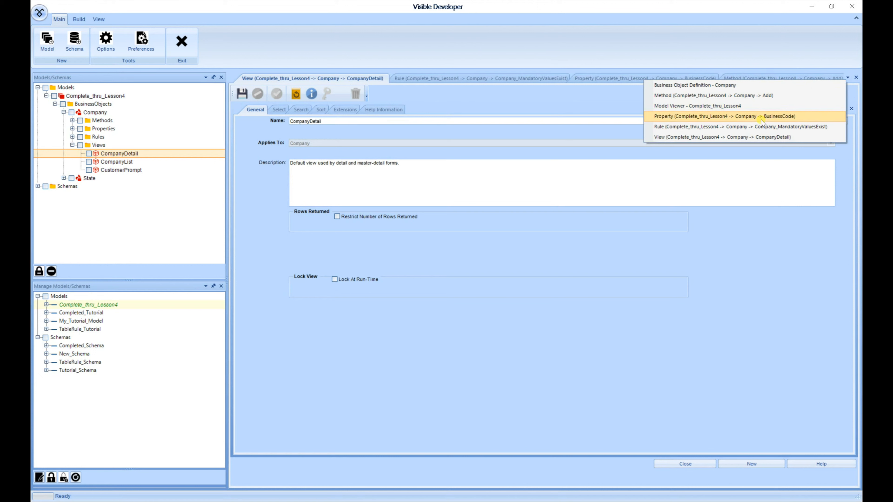
mouse_move(713, 127)
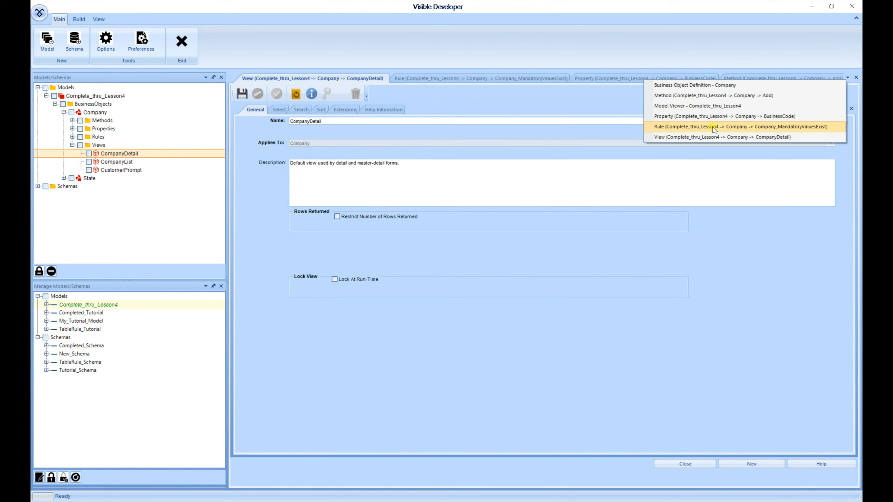
click(692, 106)
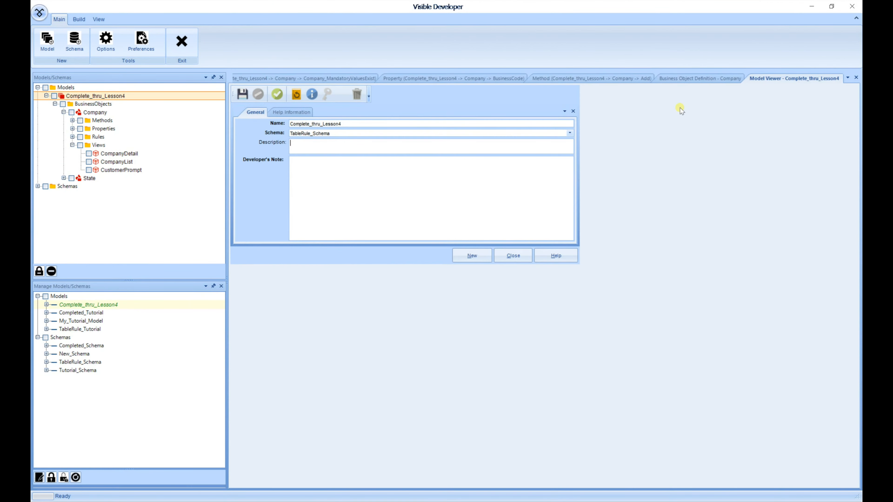
mouse_move(682, 118)
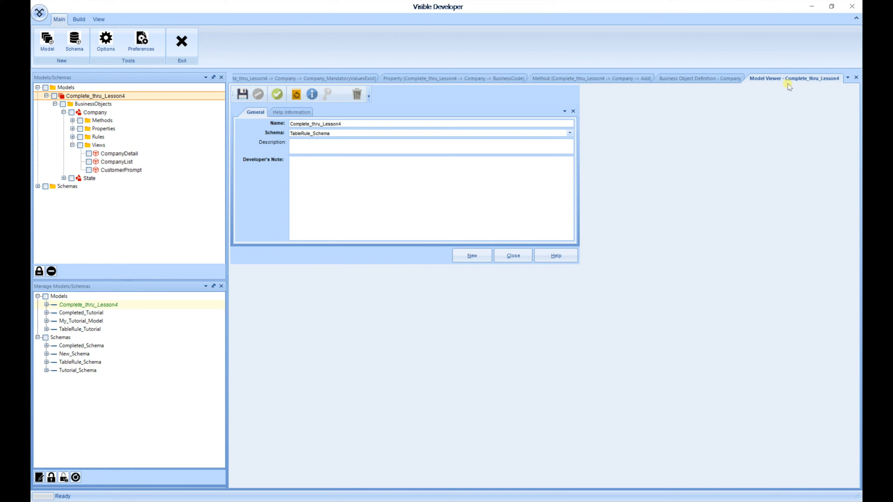
mouse_move(856, 79)
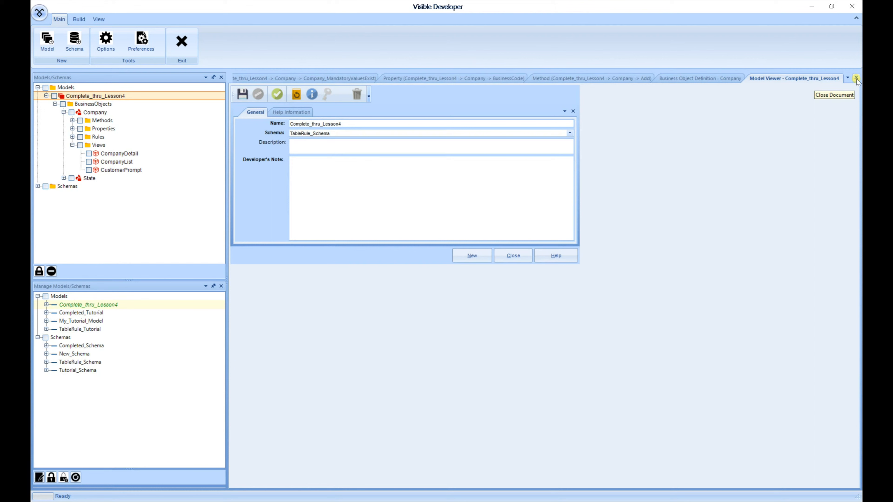
mouse_move(857, 80)
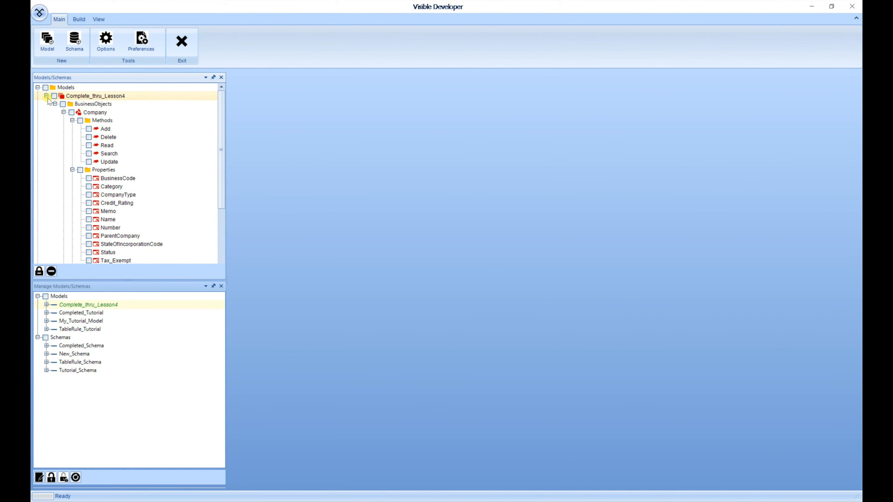
- Check the Complete_thru_Lesson4 model back in, emptying the working models tree
click(38, 87)
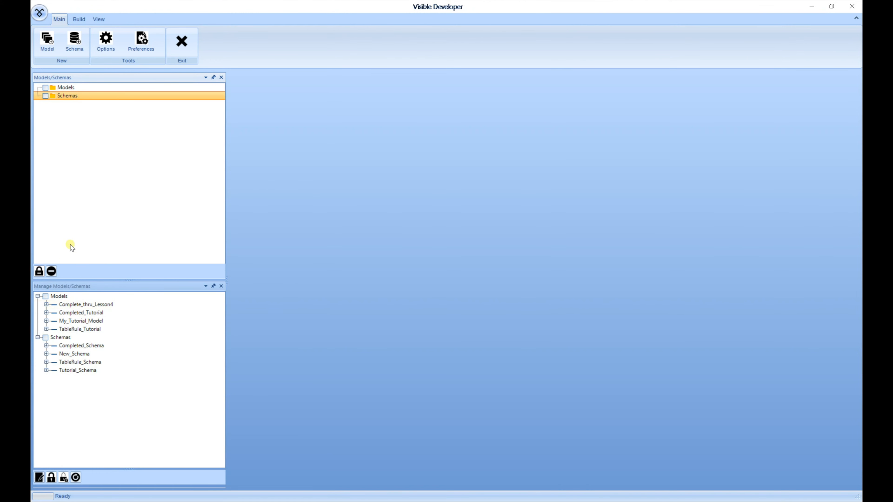
mouse_move(73, 146)
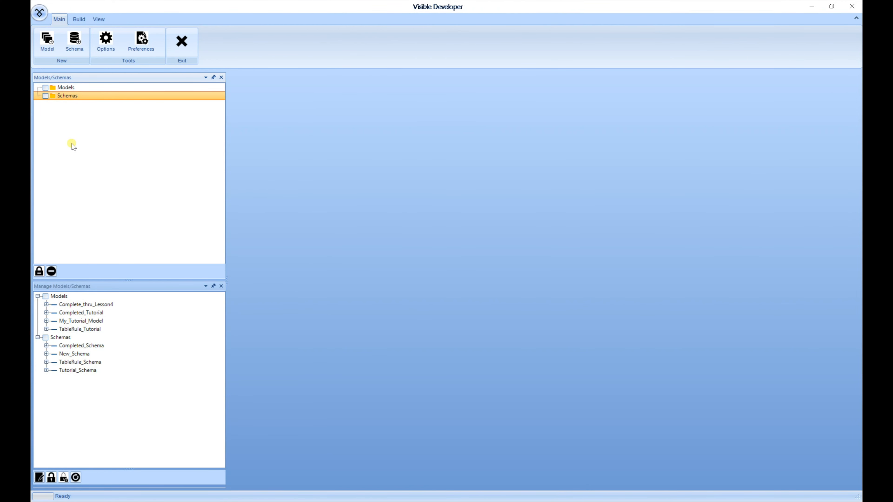
mouse_move(97, 136)
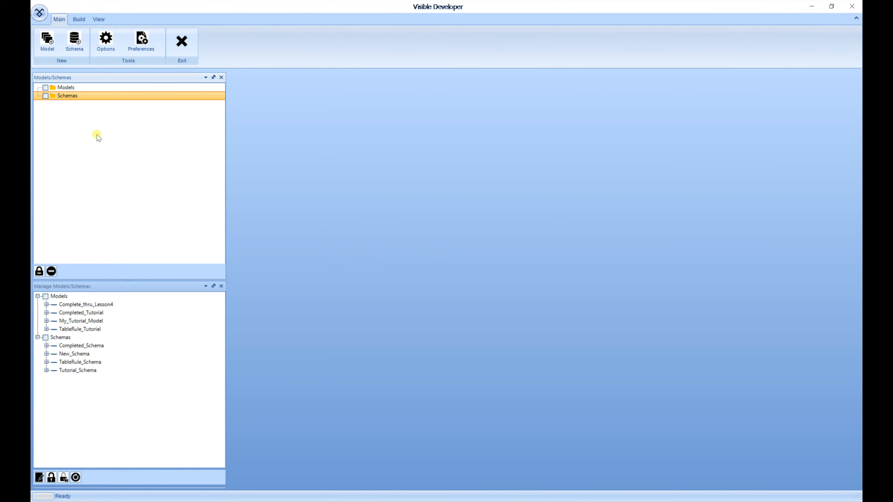